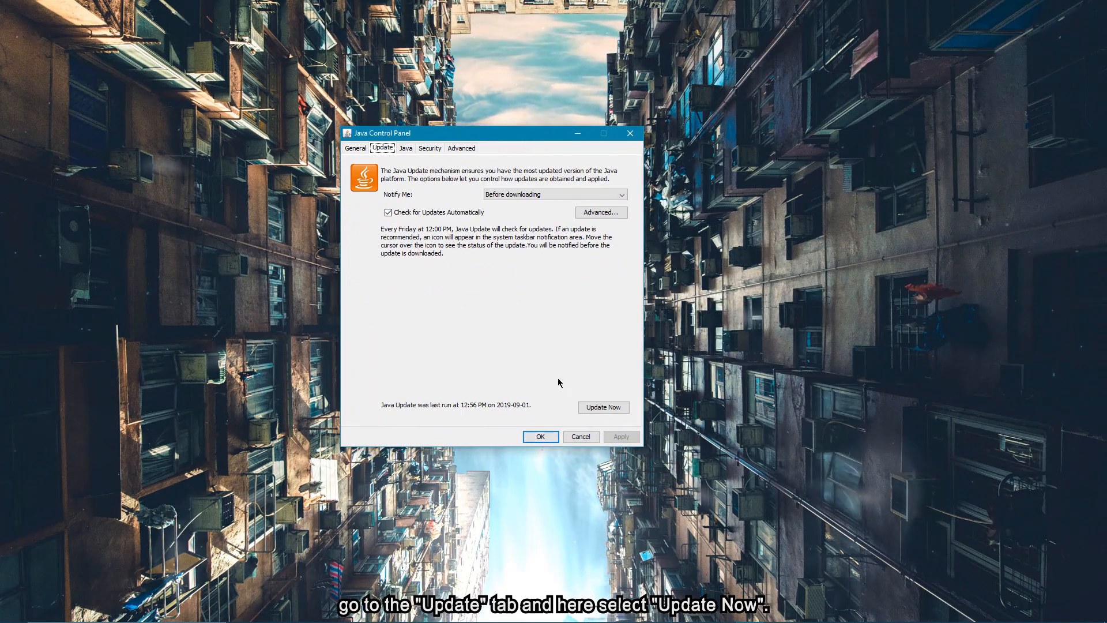
Run Update Now and acknowledge the 'already have the latest Java Platform' message
click(603, 407)
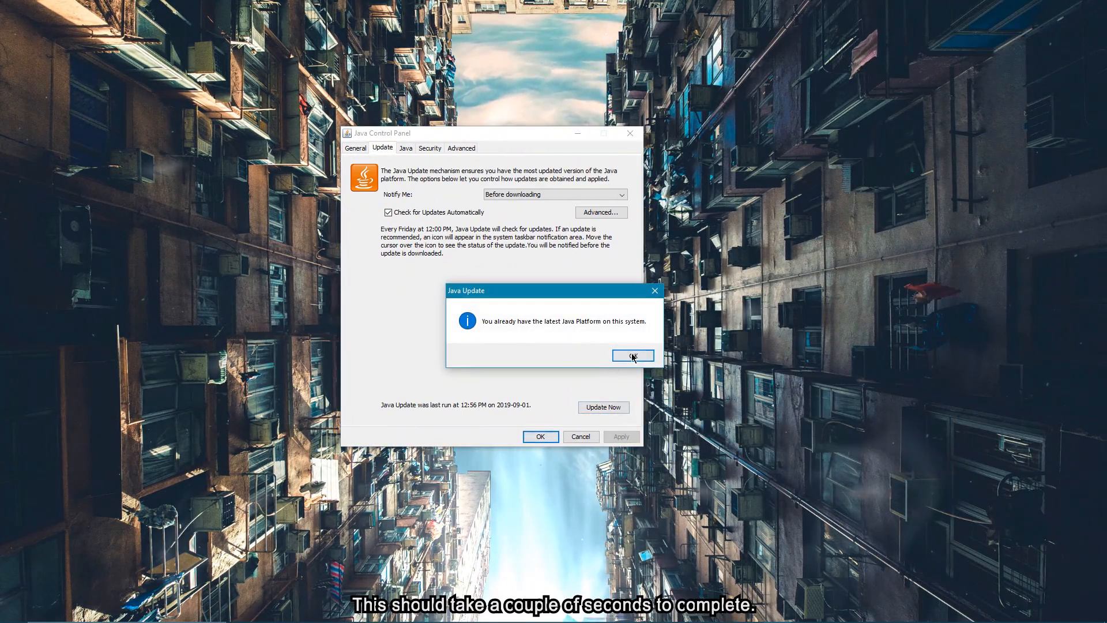
click(632, 355)
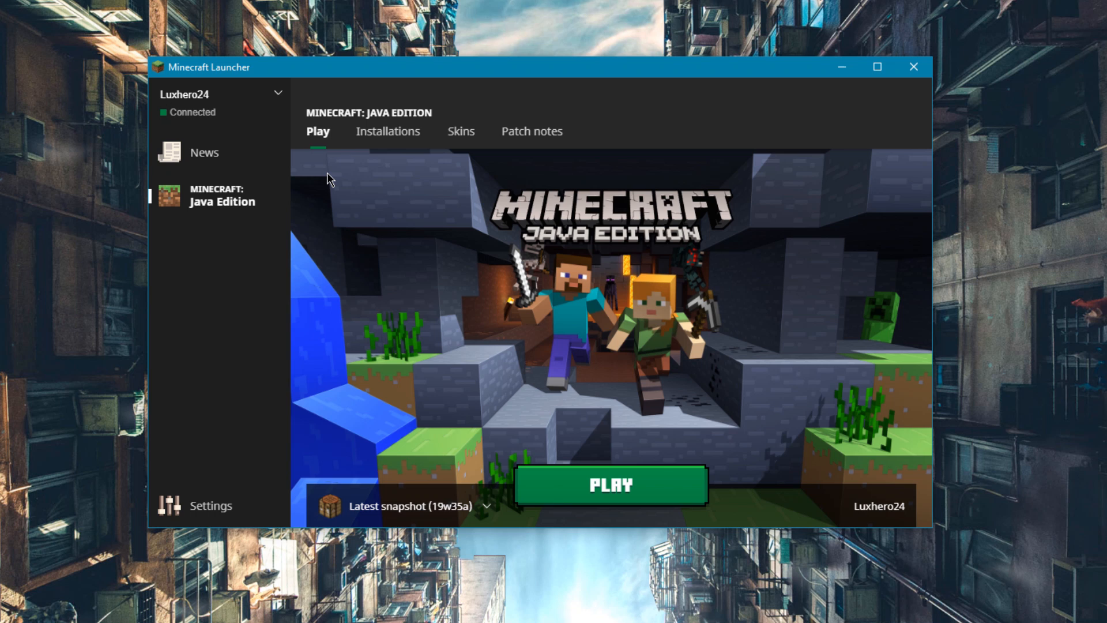
Start a new installation from Installations and list the selectable game versions
click(388, 131)
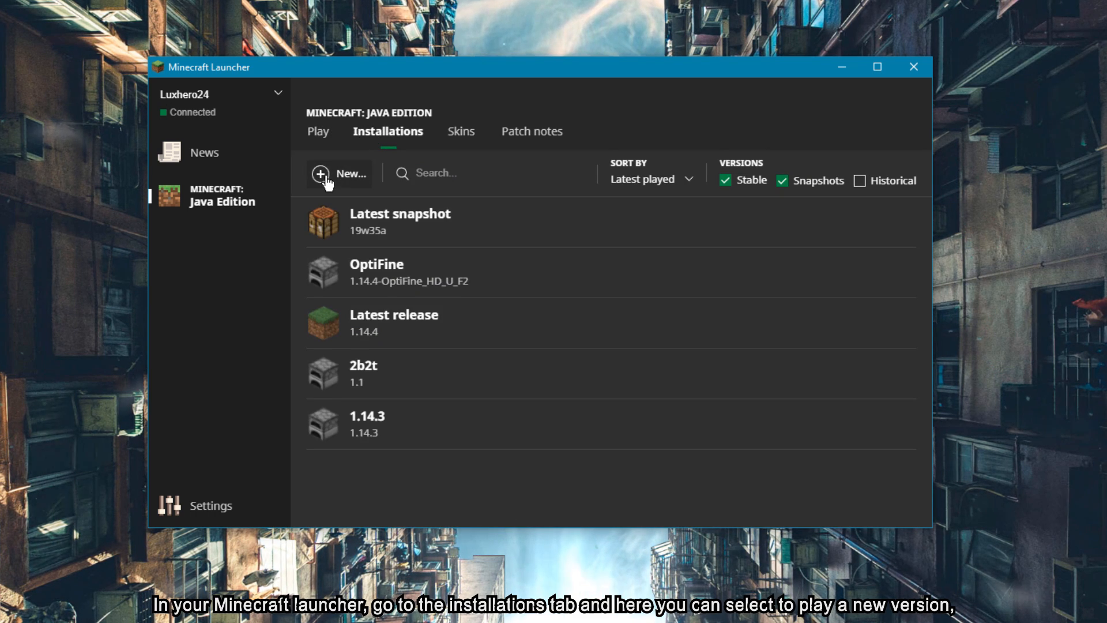
click(339, 174)
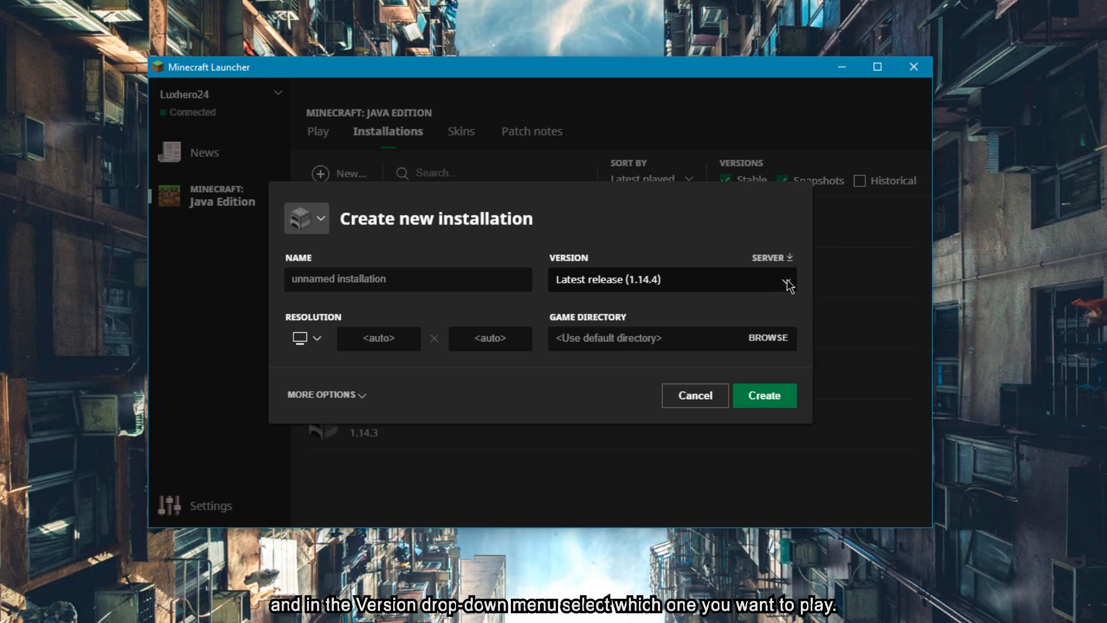
click(671, 279)
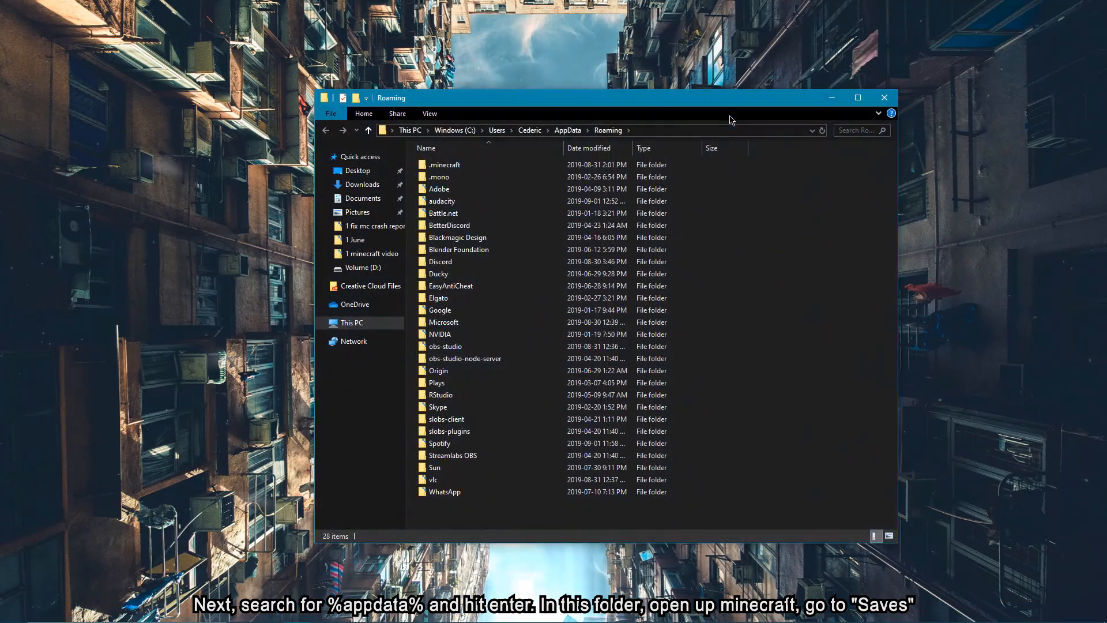
Reach the .minecraft saves folder and select the world folders for backup
double_click(444, 164)
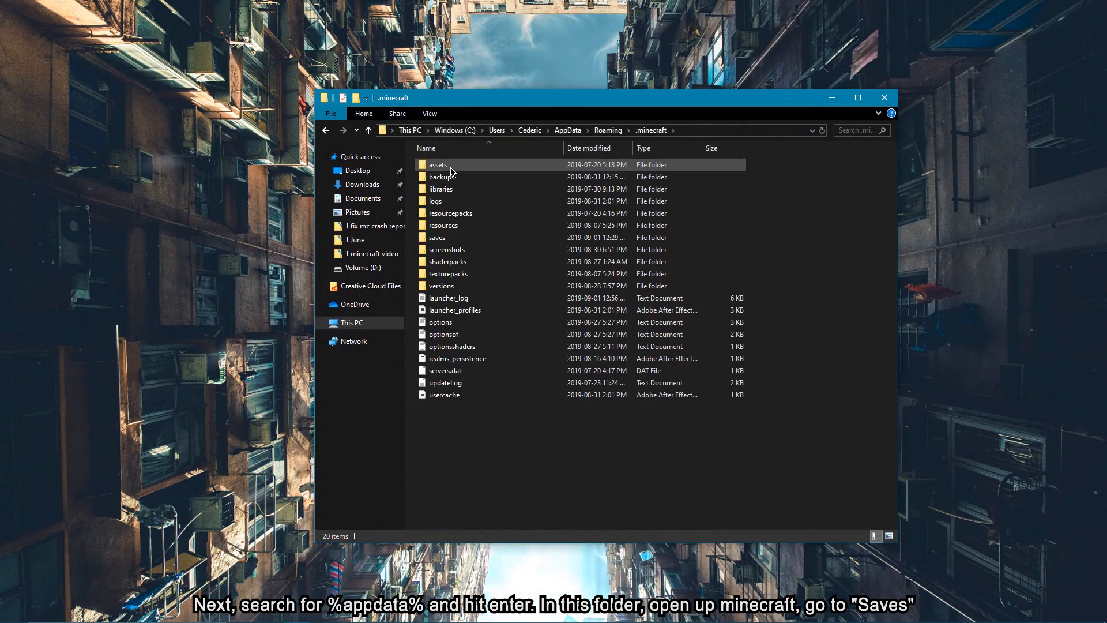
double_click(436, 237)
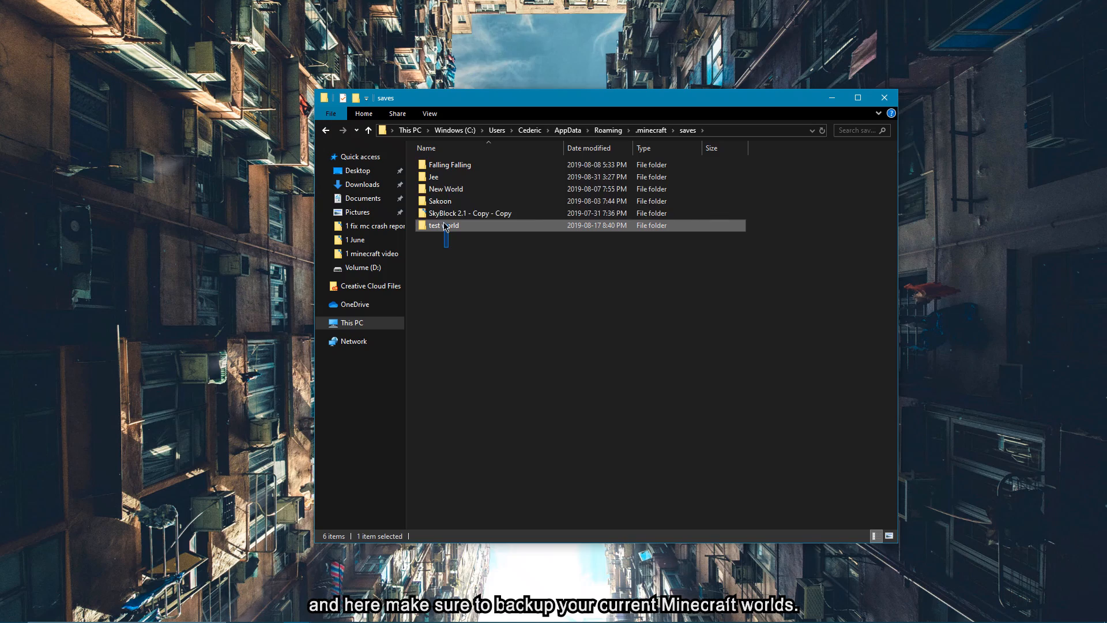
drag(442, 225, 722, 322)
text(minec)
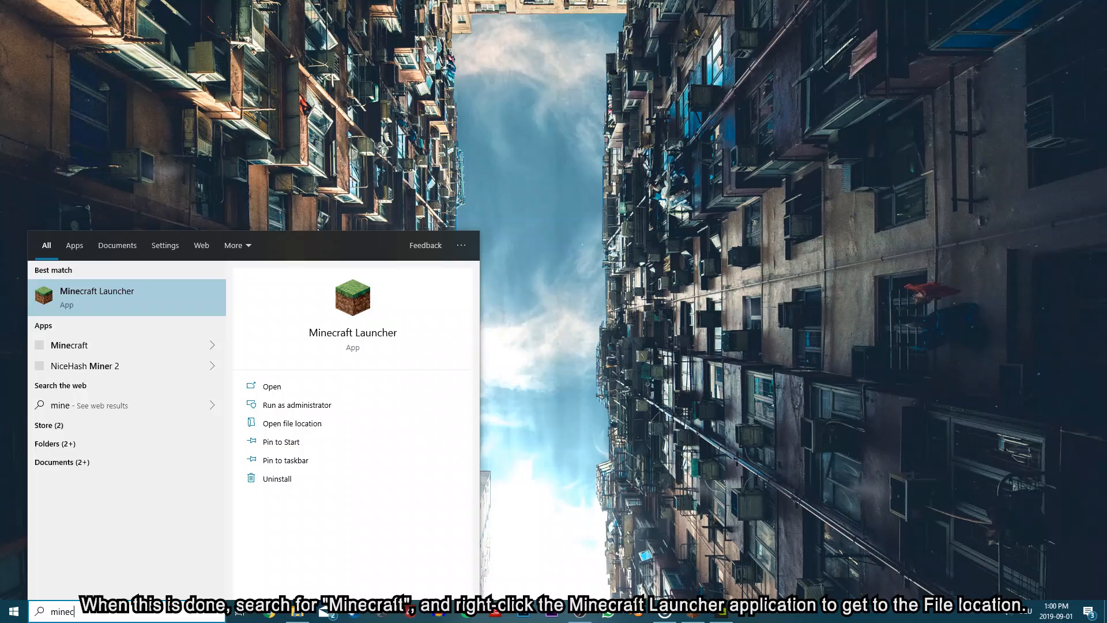
Use Open file location on the Minecraft Launcher search result
right_click(97, 296)
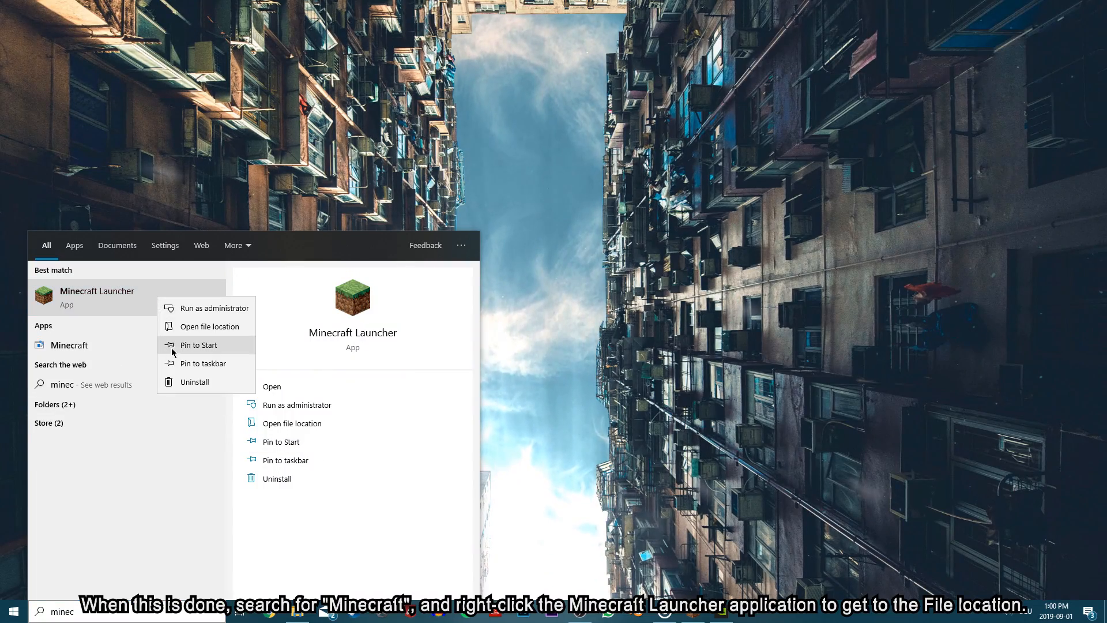
click(210, 327)
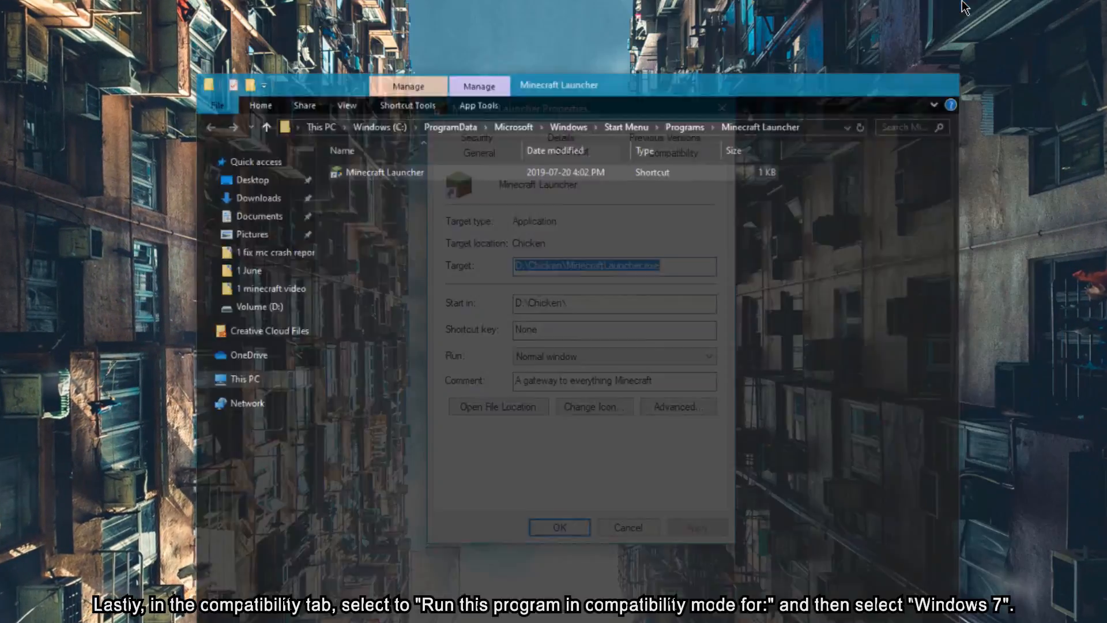
Go to the shortcut's Compatibility settings to set Windows 7 mode
click(626, 117)
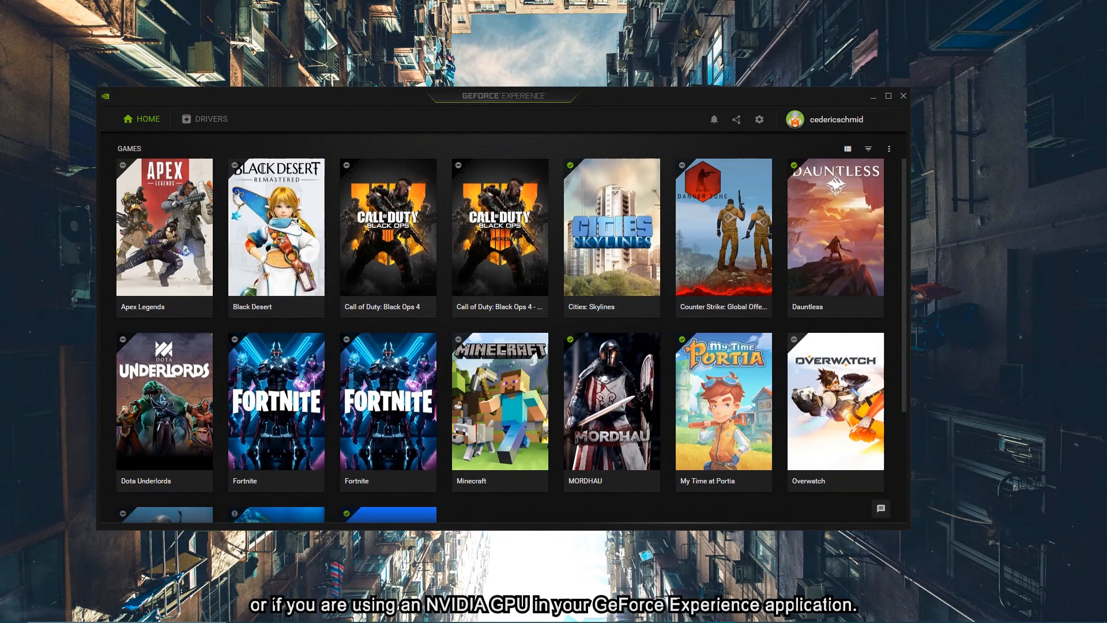
mouse_move(499, 236)
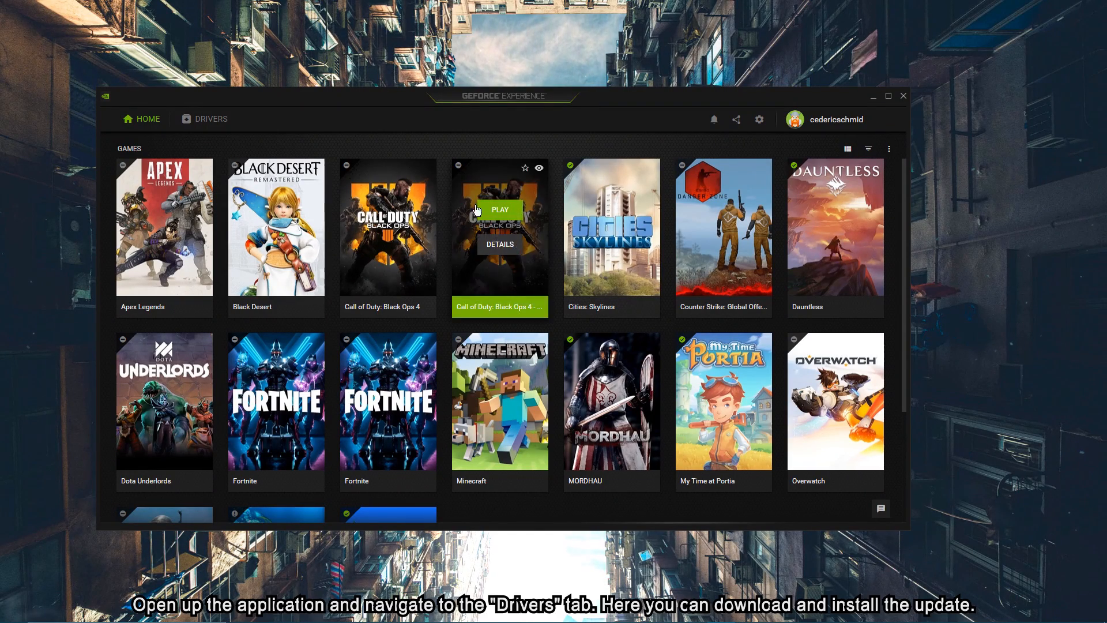
Show the Drivers page offering GeForce Game Ready Driver 436.15
click(211, 119)
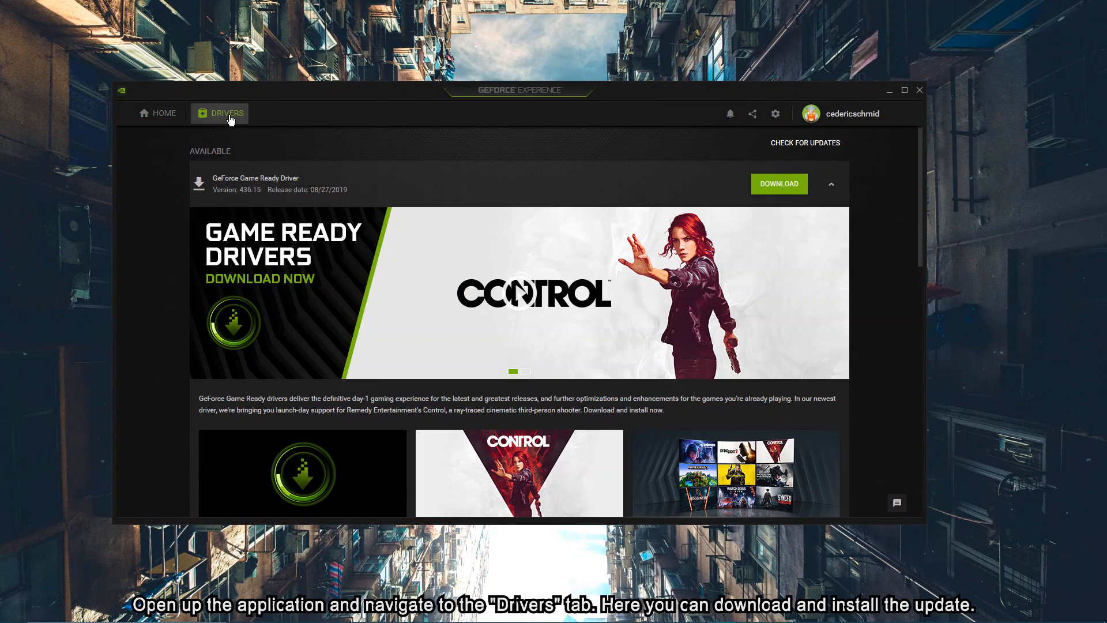